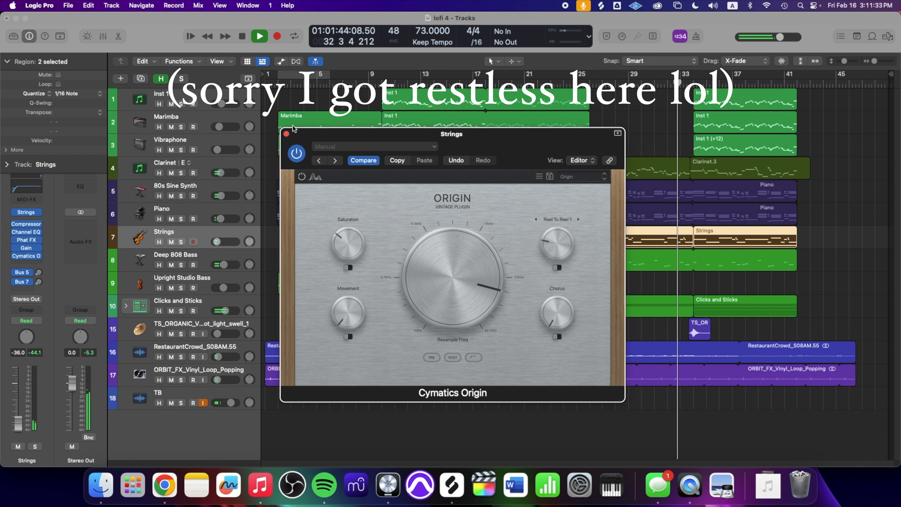
Close the Cymatics Origin plugin window on the Strings track to reveal the arrangement
left_click(286, 134)
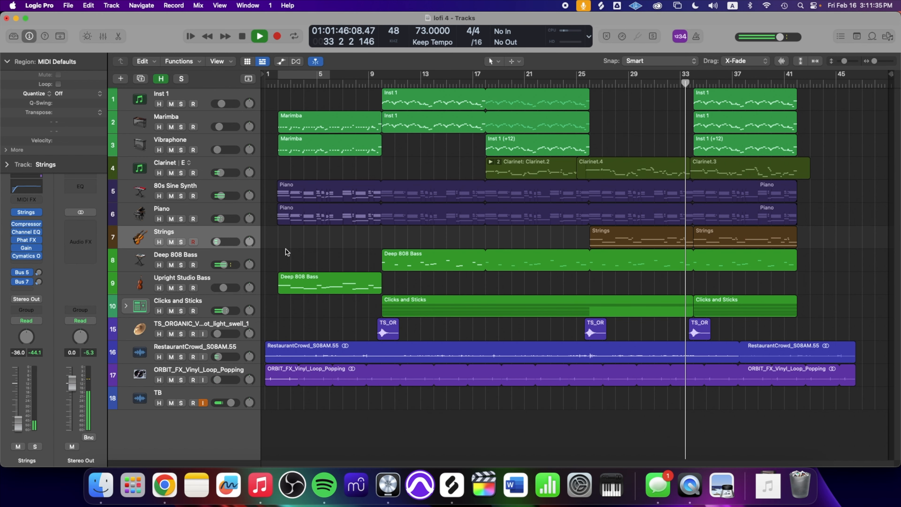